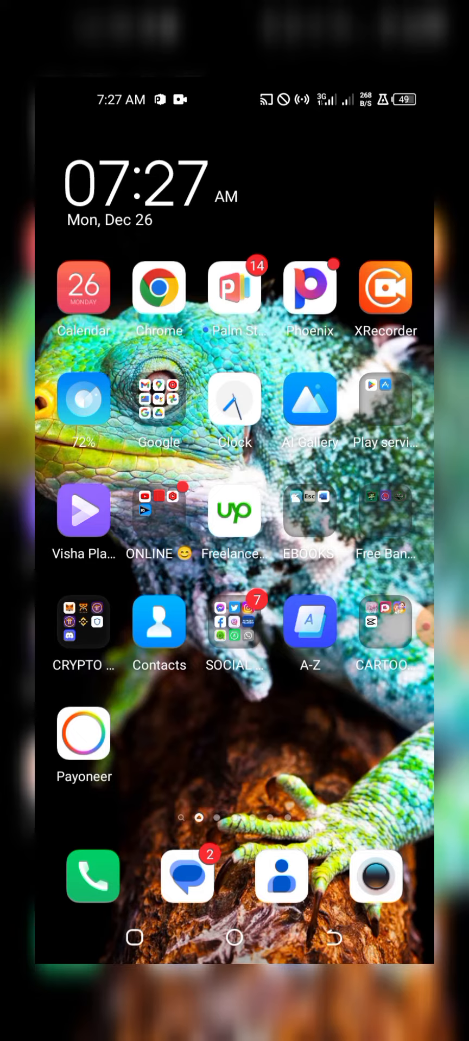
# Open the Phone app from the home screen dock.
pyautogui.click(93, 876)
pyautogui.write('*1*0#')
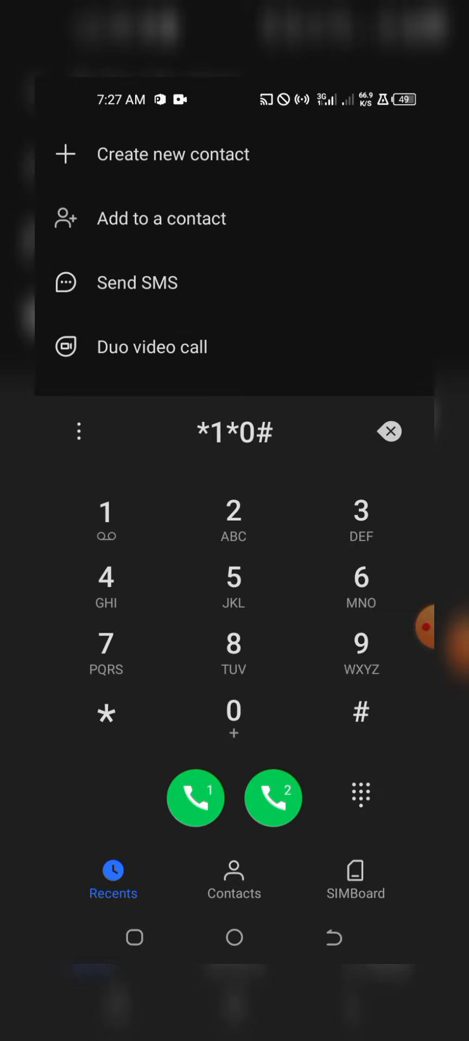
# Correct the code to *170# and dial it on SIM 1.
pyautogui.click(390, 432)
pyautogui.write('7')
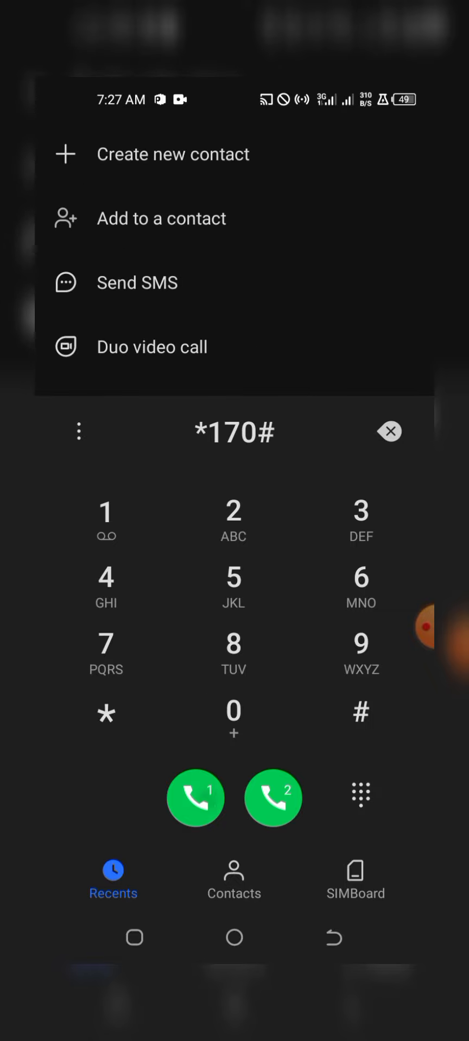
pyautogui.click(195, 797)
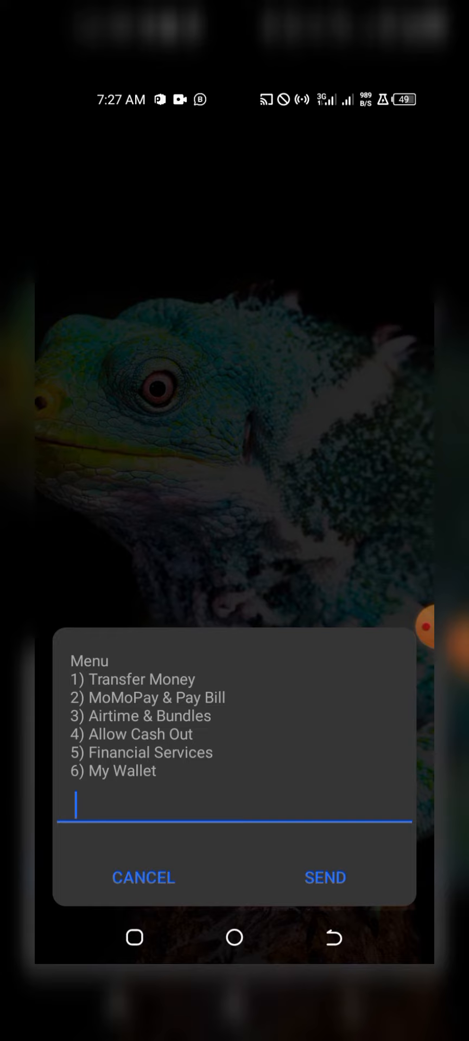
# Reply 1 for Transfer Money, then 1 for MoMo User.
pyautogui.click(234, 807)
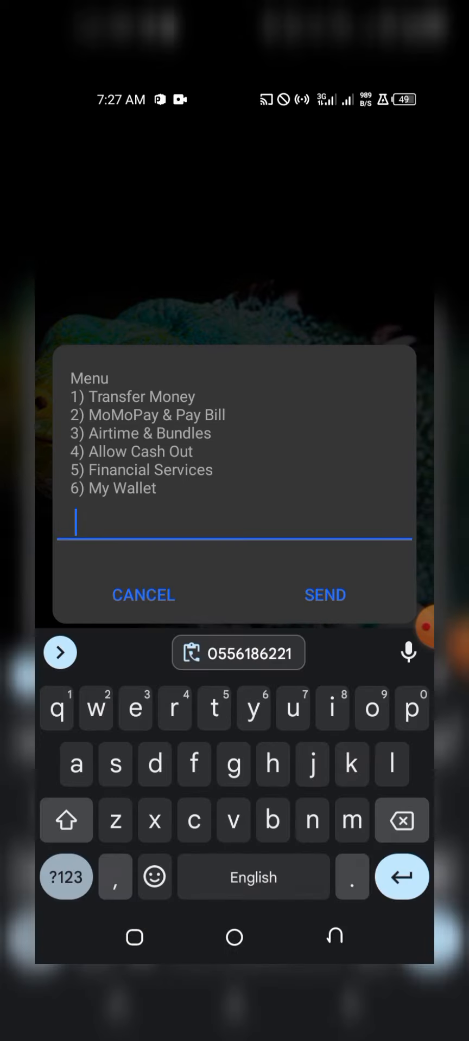
pyautogui.write('1')
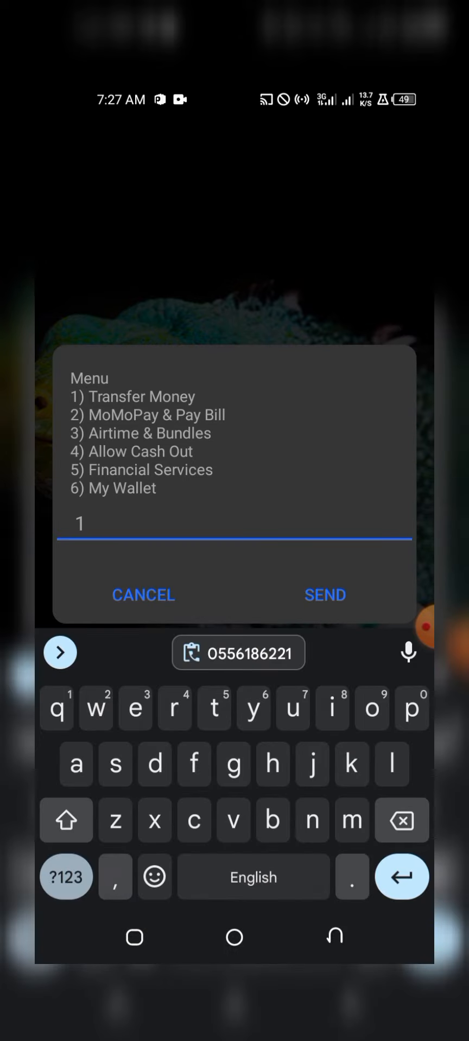
pyautogui.click(325, 594)
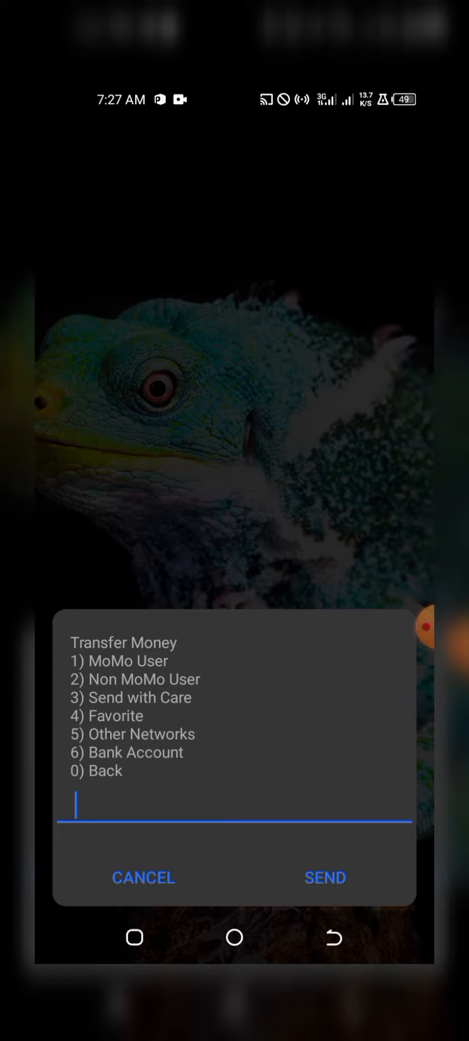
pyautogui.click(234, 806)
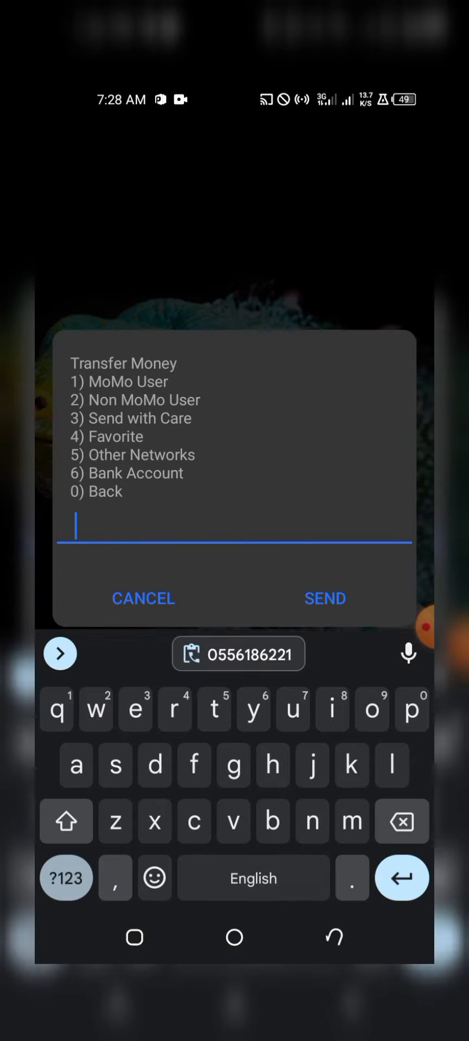
pyautogui.write('1')
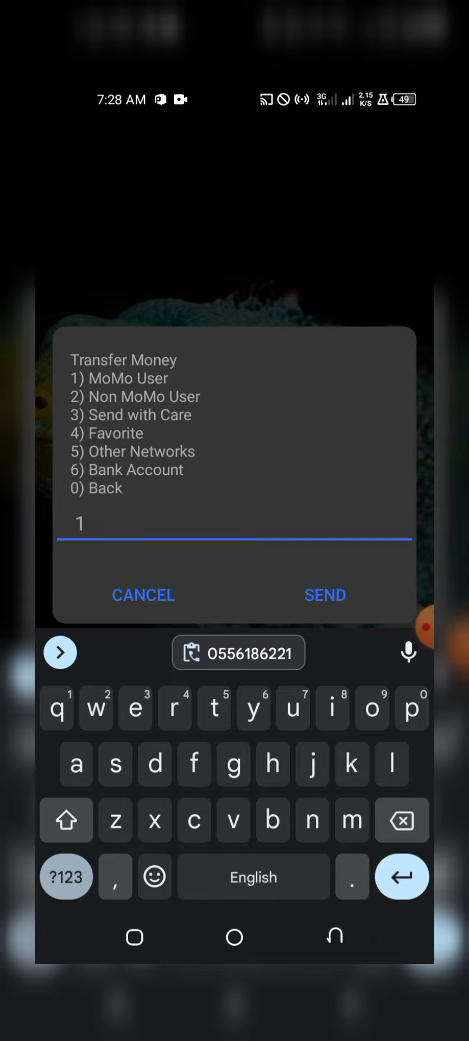
pyautogui.click(324, 595)
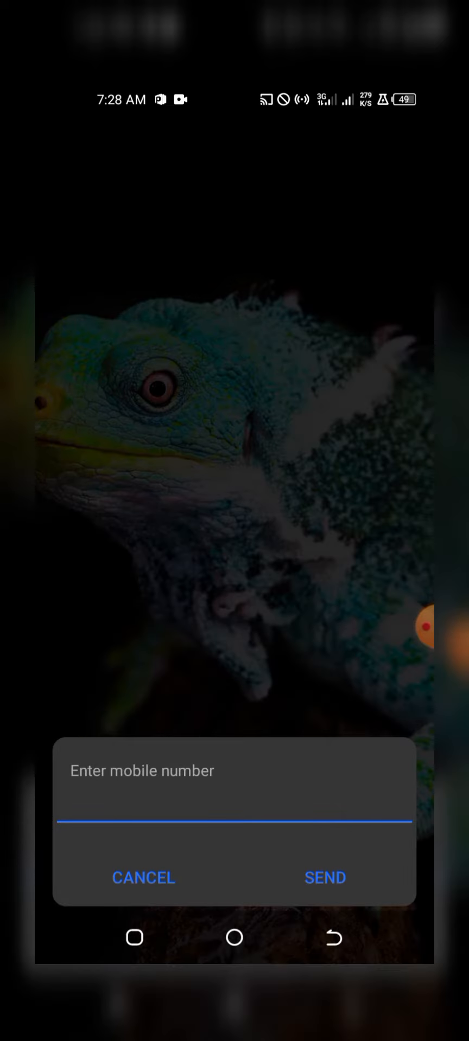
# Submit the recipient number, GHS 50 amount and reference 'Scamper'.
pyautogui.click(324, 878)
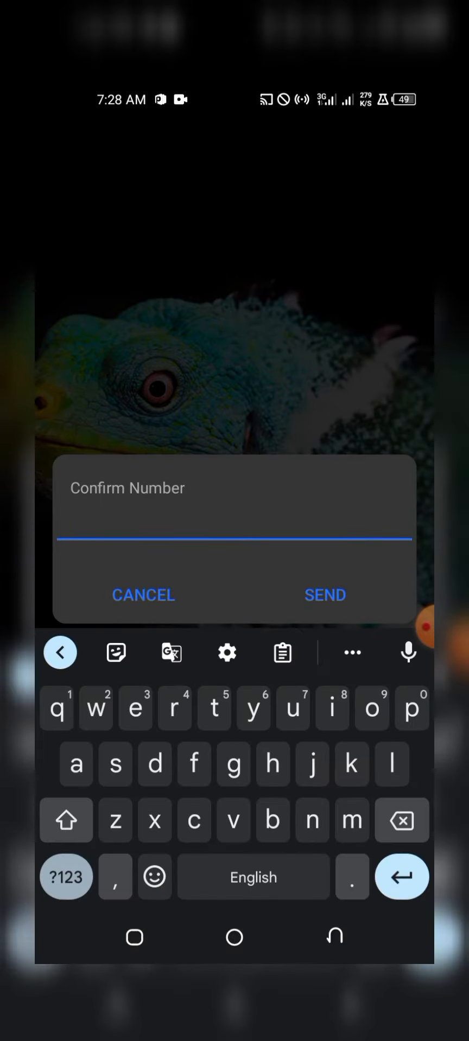
pyautogui.click(324, 594)
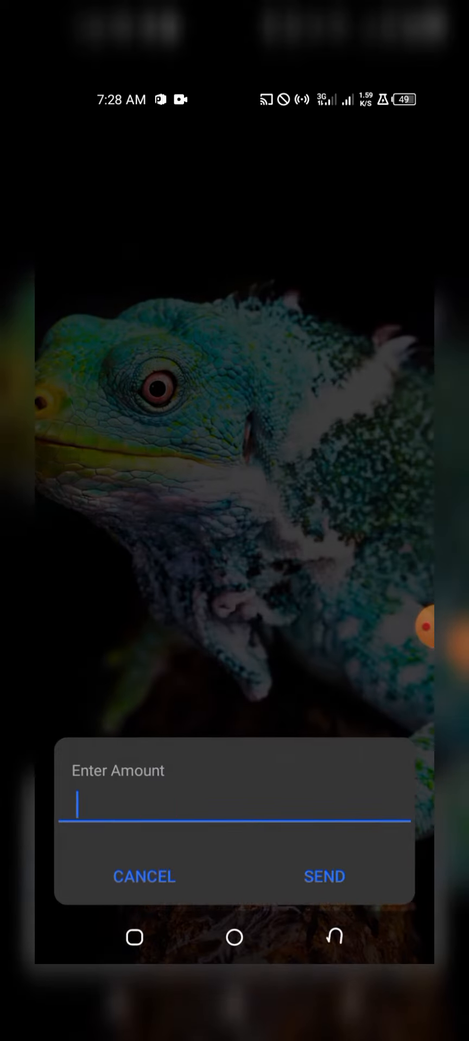
pyautogui.click(234, 807)
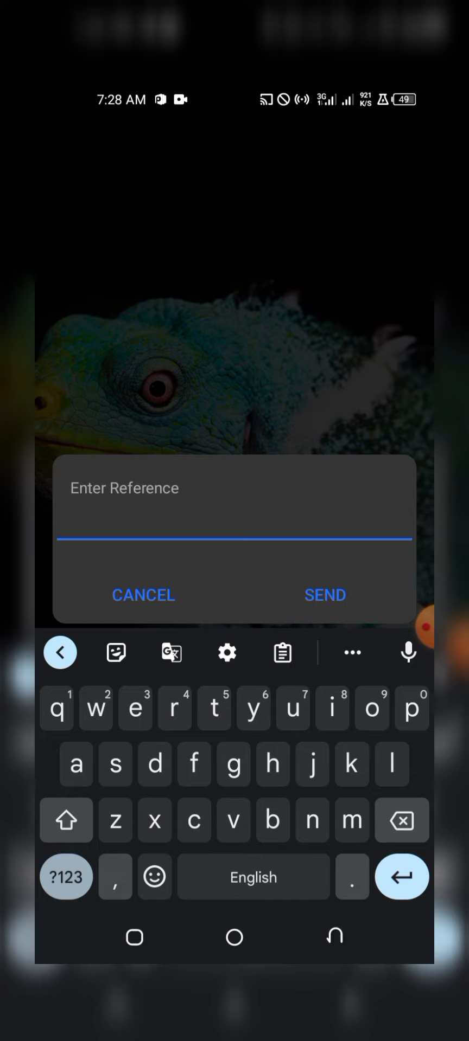
pyautogui.write('Scamper')
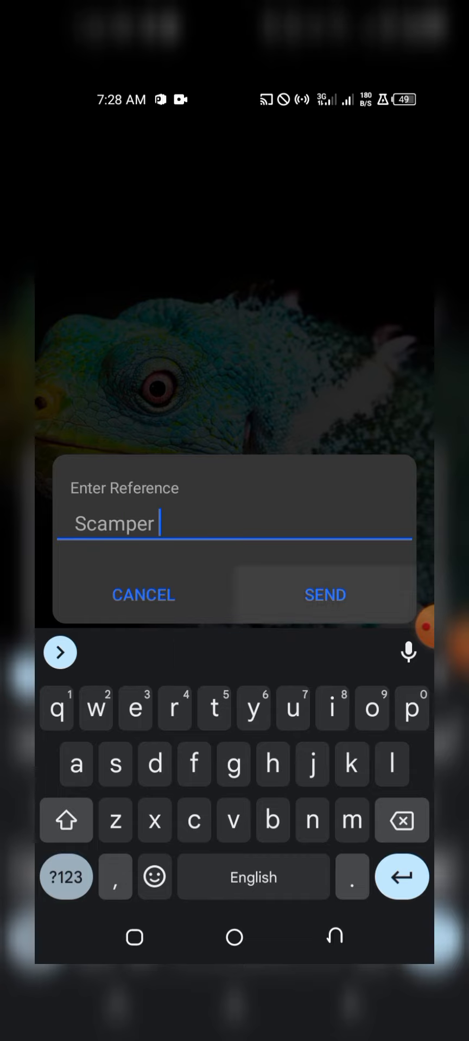
pyautogui.click(324, 594)
pyautogui.write('34')
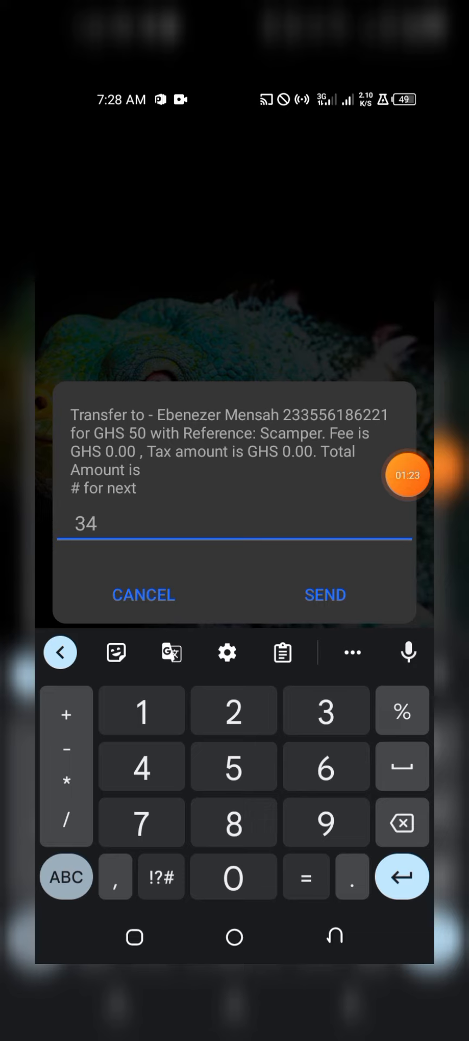
# Cancel the transfer summary USSD dialog.
pyautogui.click(324, 595)
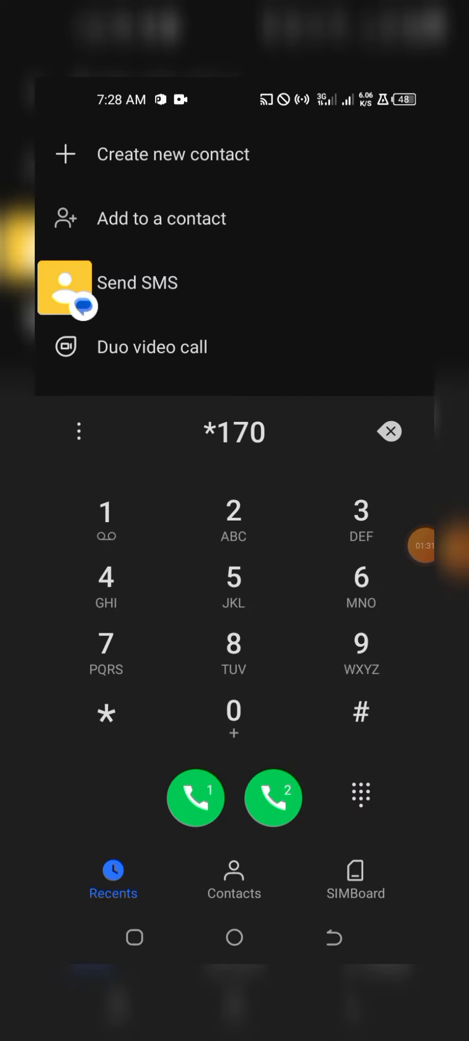
# Complete the code as *170# and dial it on SIM 1 again.
pyautogui.click(361, 712)
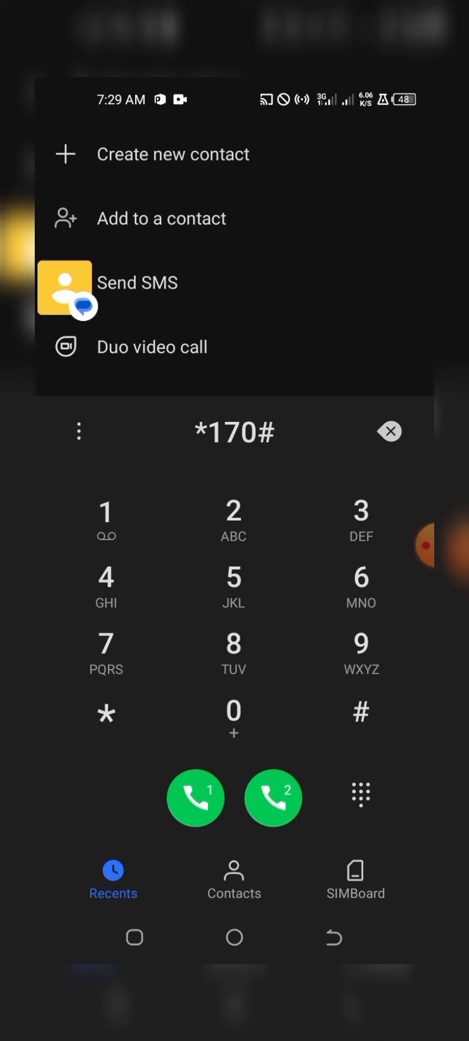
pyautogui.click(195, 797)
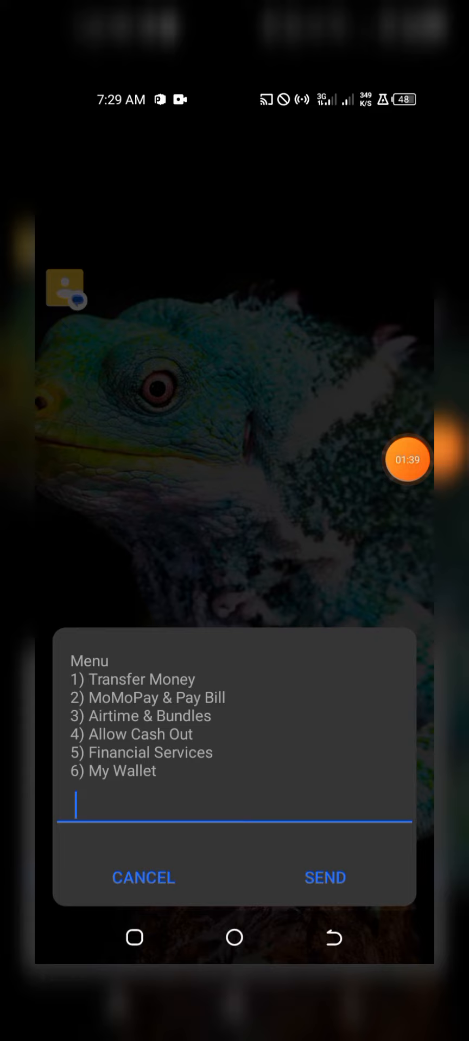
# Reply 1 for Transfer Money, then 1 for MoMo User again.
pyautogui.click(234, 806)
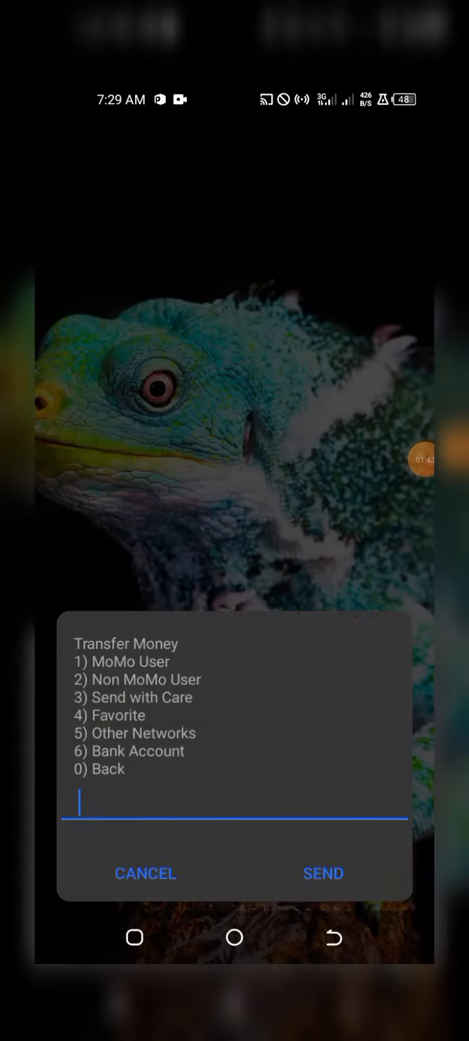
pyautogui.write('1')
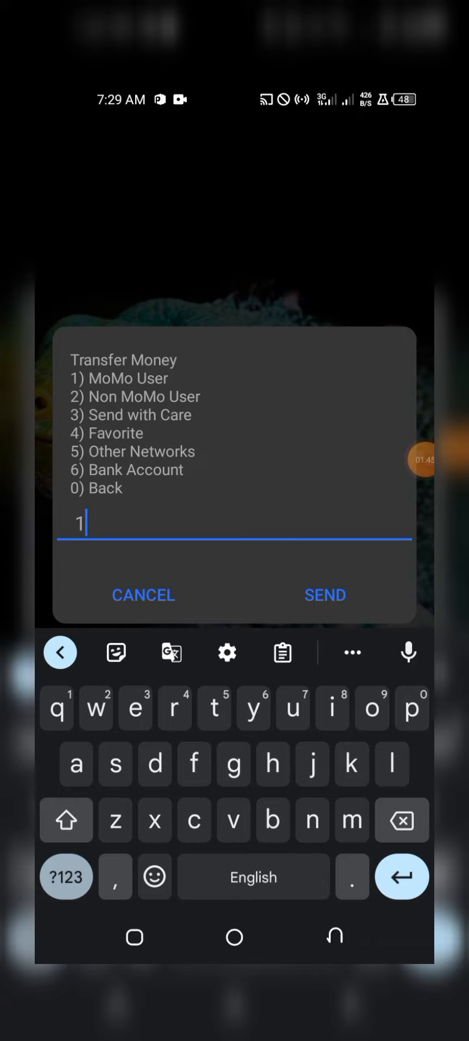
pyautogui.click(325, 594)
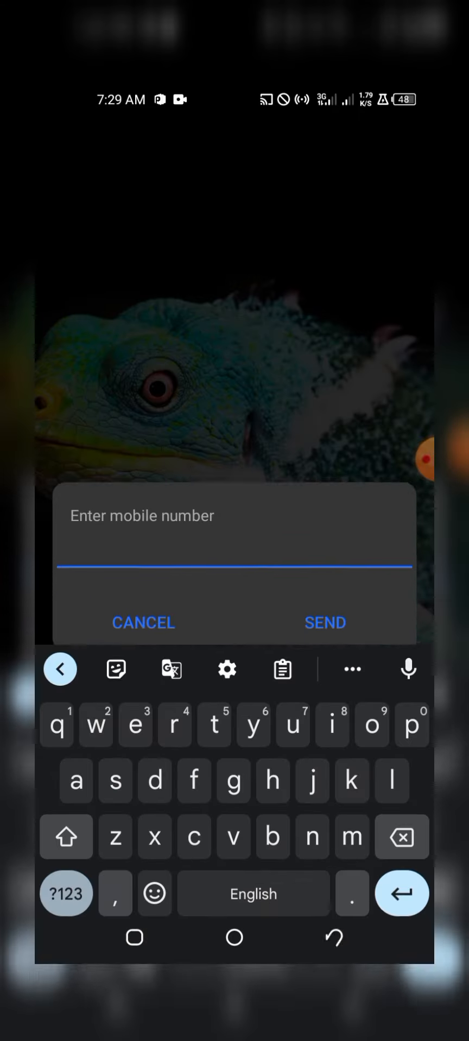
# Enter the recipient number, amount 50 and reference 'Scamper' from the suggestion.
pyautogui.click(324, 622)
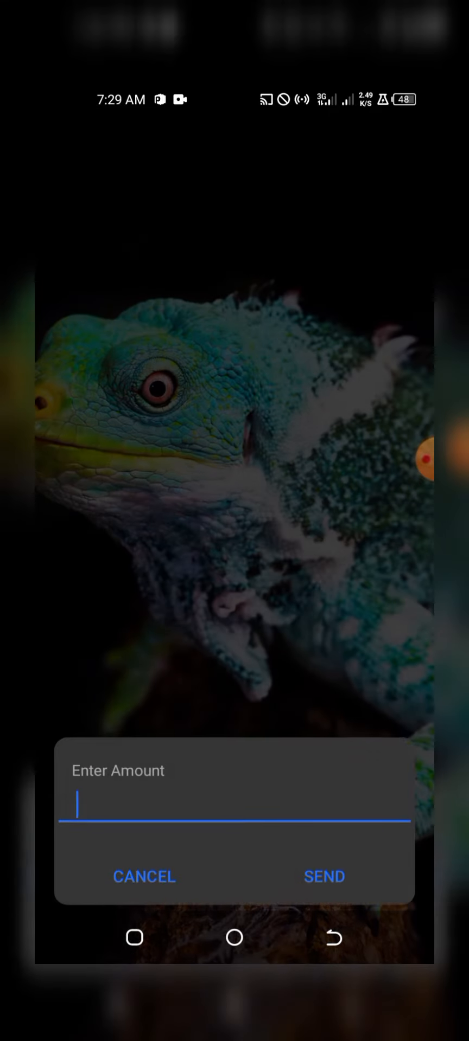
pyautogui.write('50')
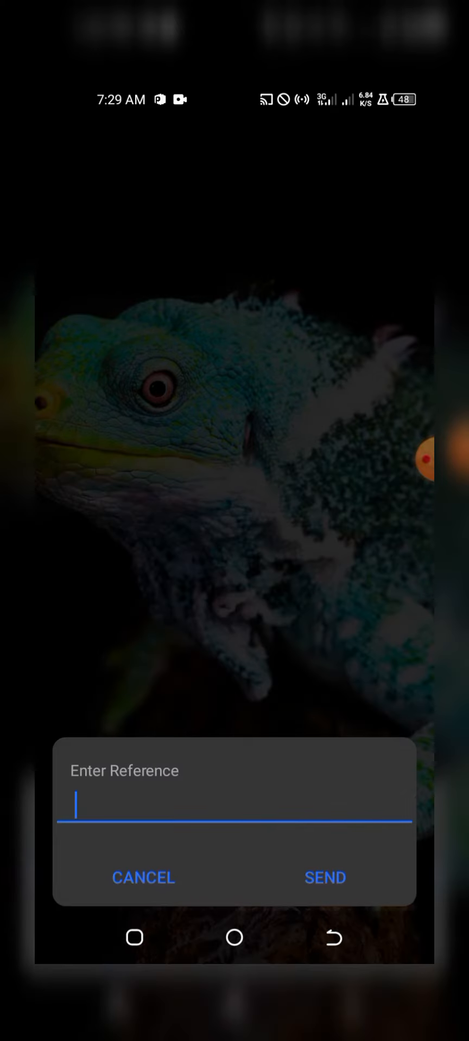
pyautogui.write('svam')
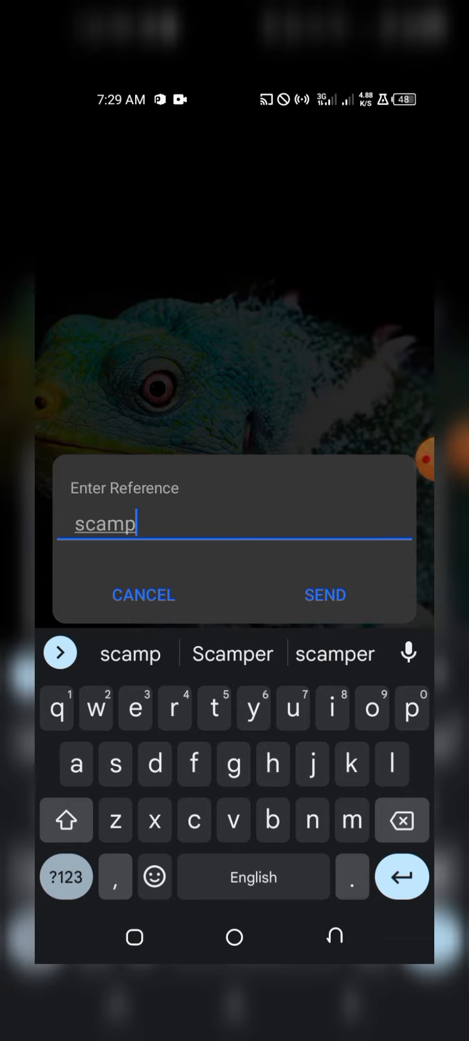
pyautogui.click(324, 594)
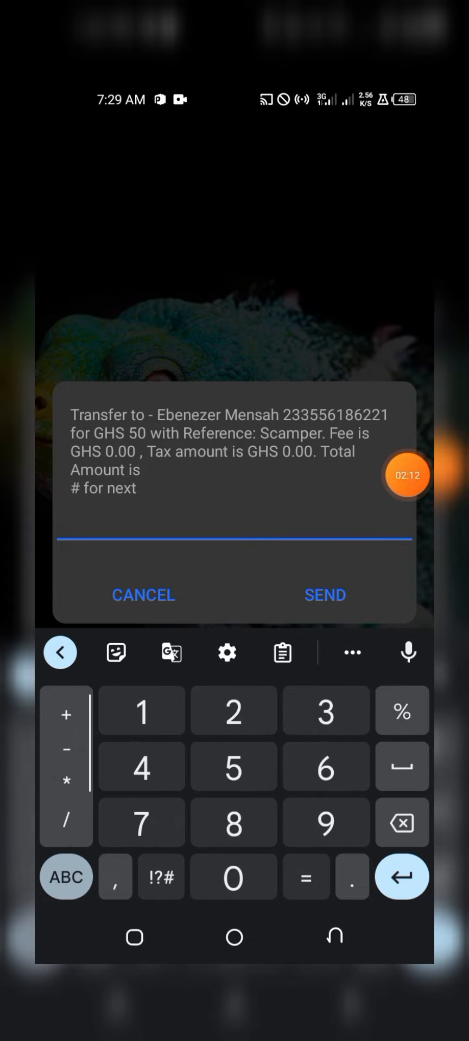
# Confirm the GHS 50.00 transfer on the summary screen.
pyautogui.click(407, 474)
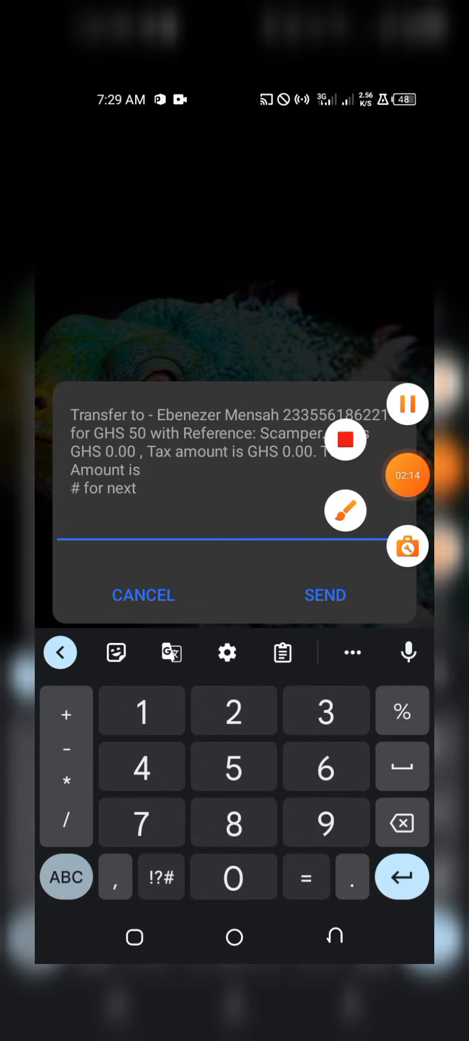
pyautogui.click(324, 595)
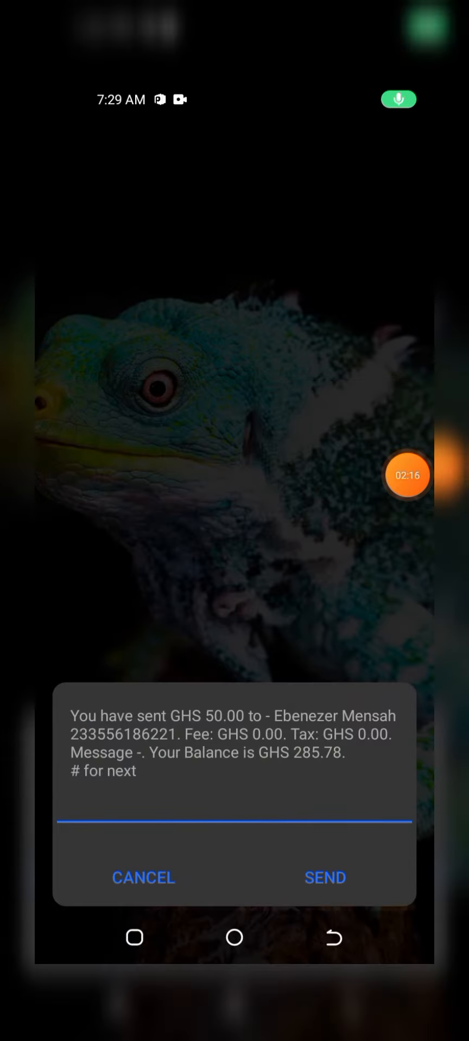